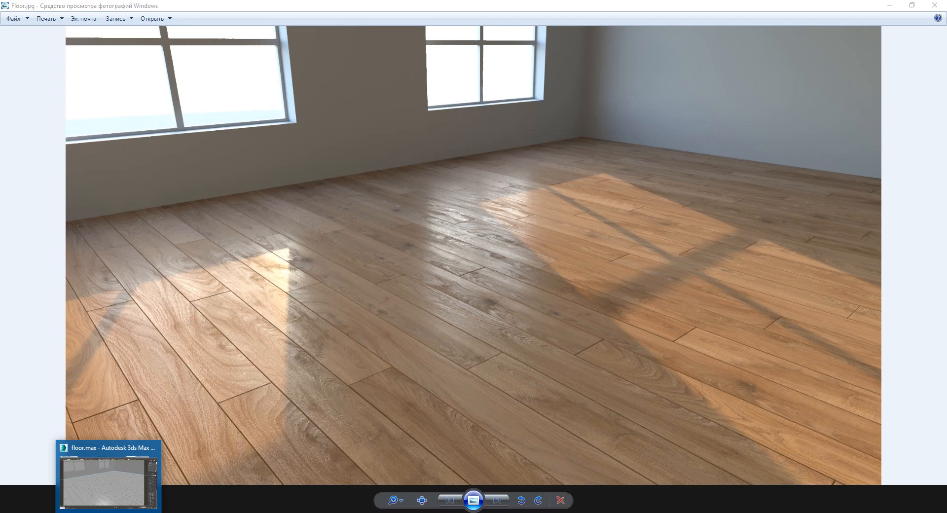
- Switch from the reference photo back to the floor.max scene in 3ds Max
{"action": "left_click", "coordinate": [107, 481]}
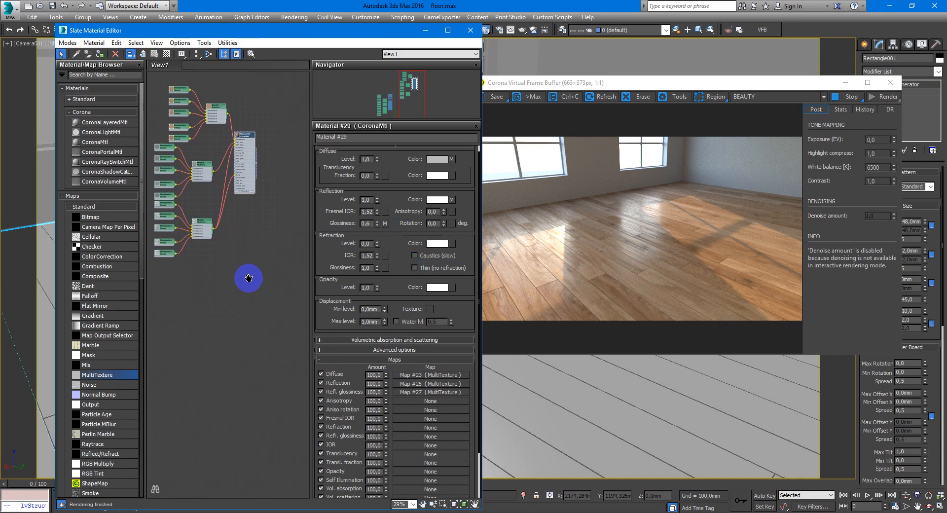
- Assign a fresh CoronaMtl to the floor and tidy its node in the Slate view
{"action": "scroll", "scroll_direction": "down", "scroll_amount": 3}
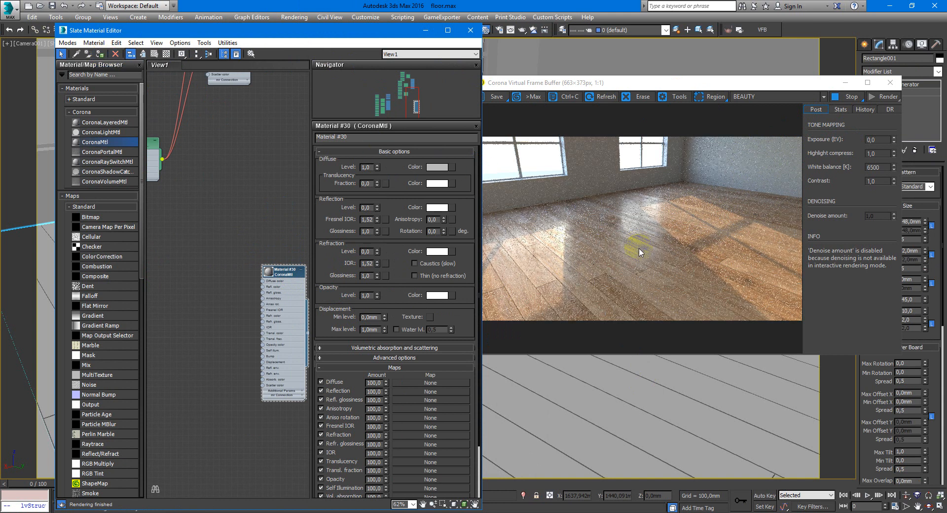
{"action": "left_click_drag", "start_coordinate": [284, 269], "coordinate": [278, 249]}
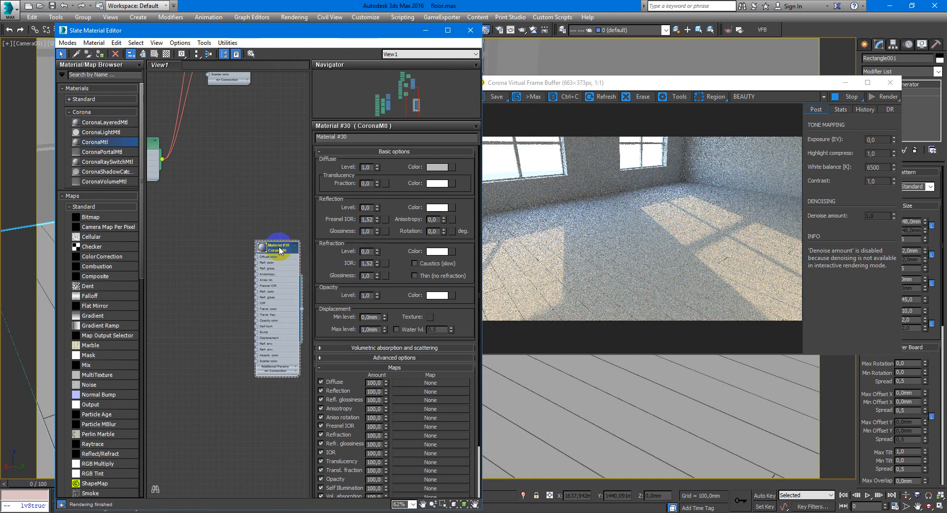
{"action": "left_click_drag", "start_coordinate": [278, 250], "coordinate": [289, 265]}
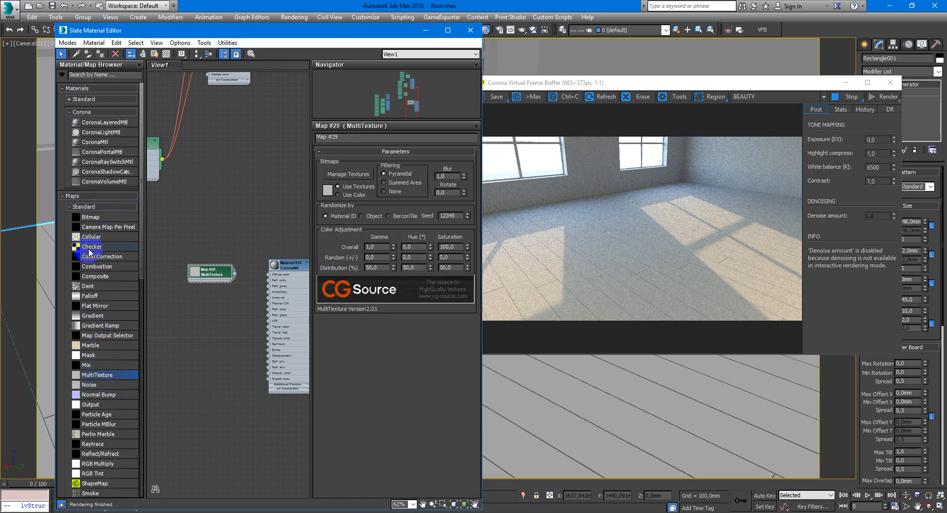
- Wire a MultiTexture map to Diffuse and load colour planks 5947-V0 to V4 via Manage Textures
{"action": "left_click", "coordinate": [213, 274]}
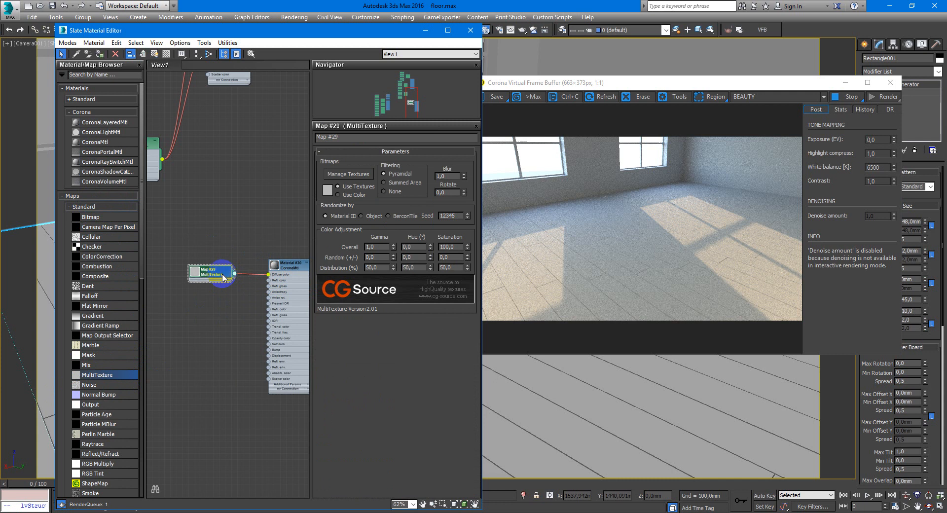
{"action": "left_click", "coordinate": [348, 174]}
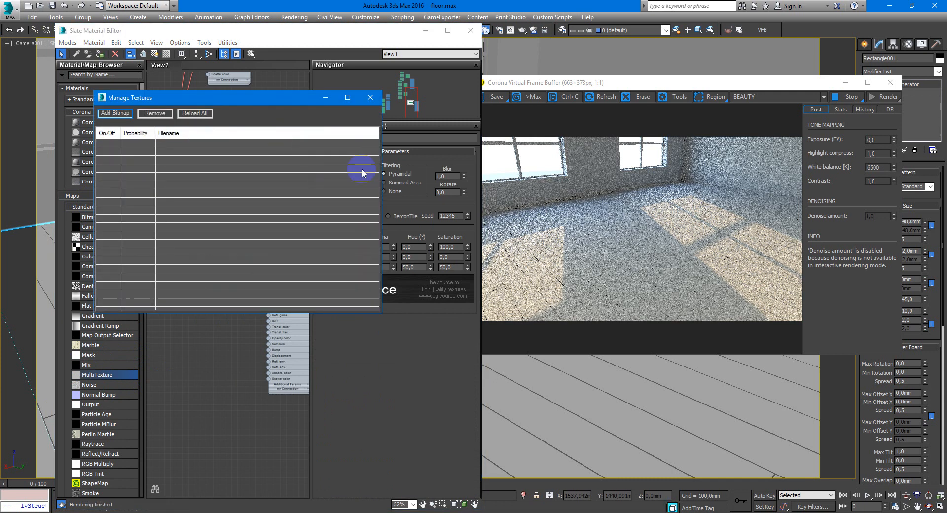
{"action": "left_click", "coordinate": [114, 113]}
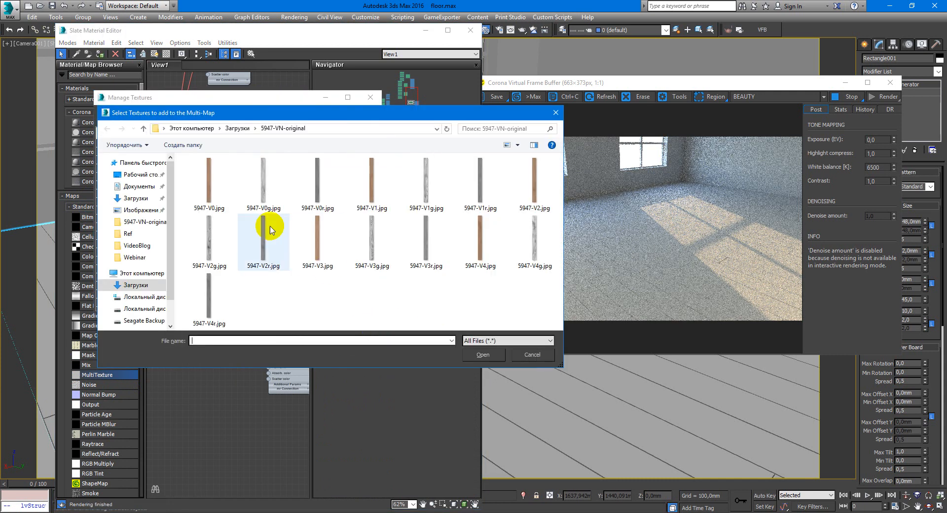
{"action": "left_click", "coordinate": [372, 184]}
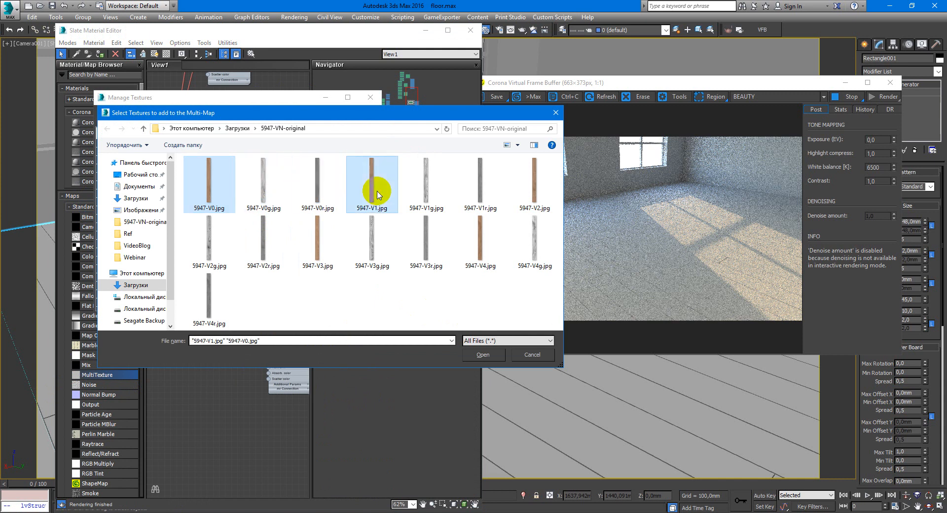
{"action": "left_click", "coordinate": [318, 242]}
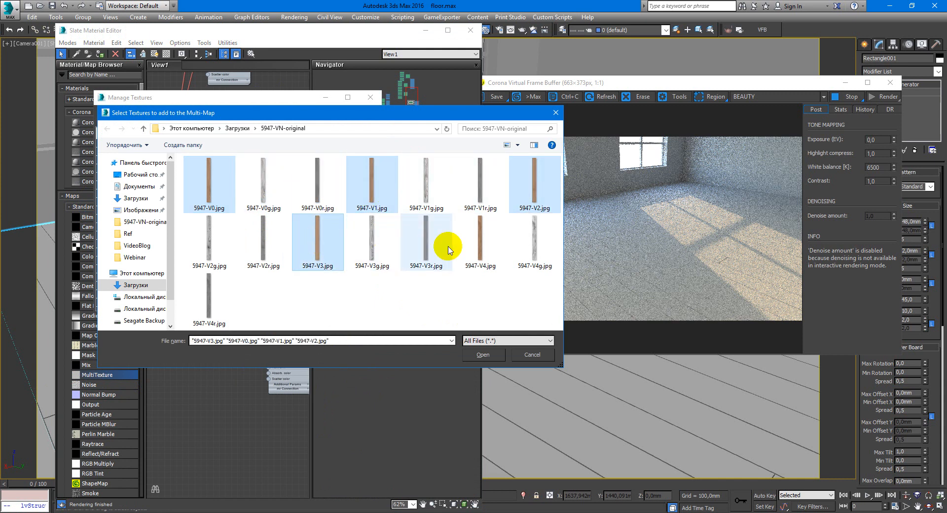
{"action": "left_click", "coordinate": [482, 354]}
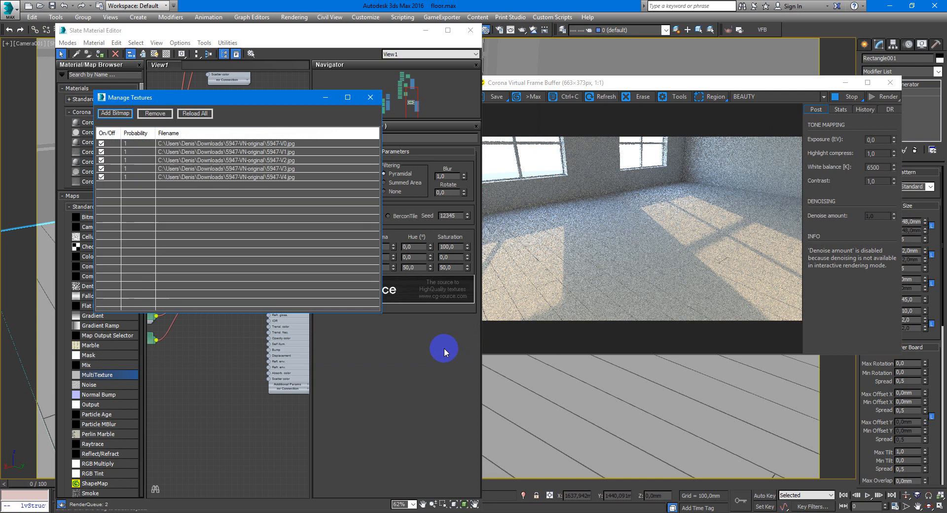
{"action": "left_click", "coordinate": [370, 97]}
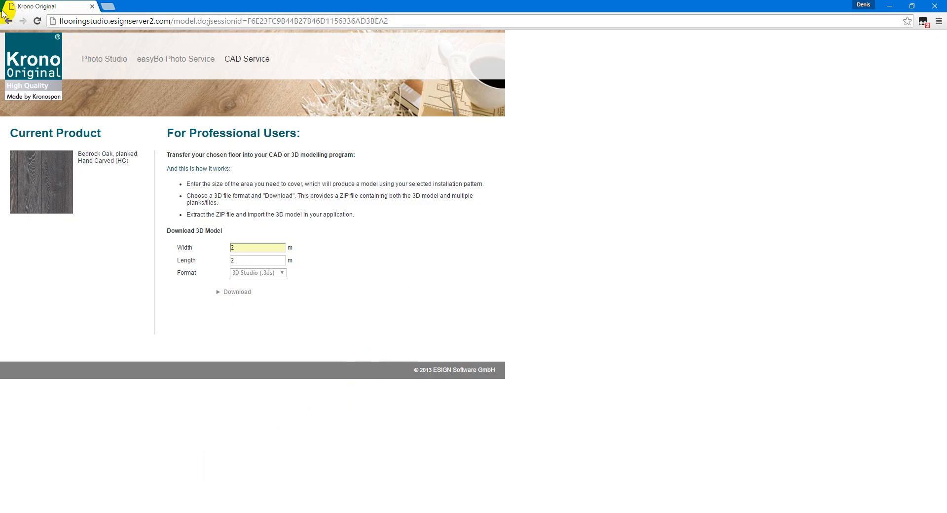
- Browse the room gallery and pick the Bali Driftwood multistrip floor
{"action": "left_click", "coordinate": [8, 21]}
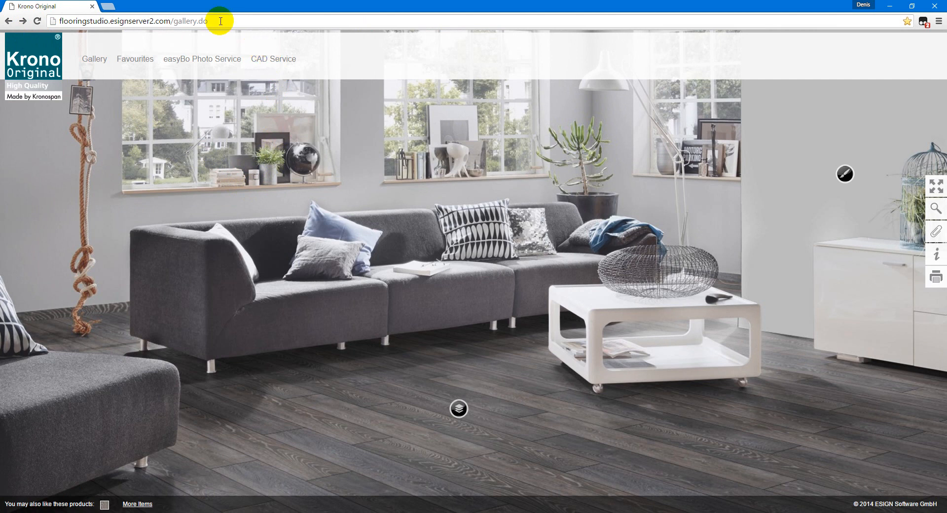
{"action": "mouse_move", "coordinate": [225, 37]}
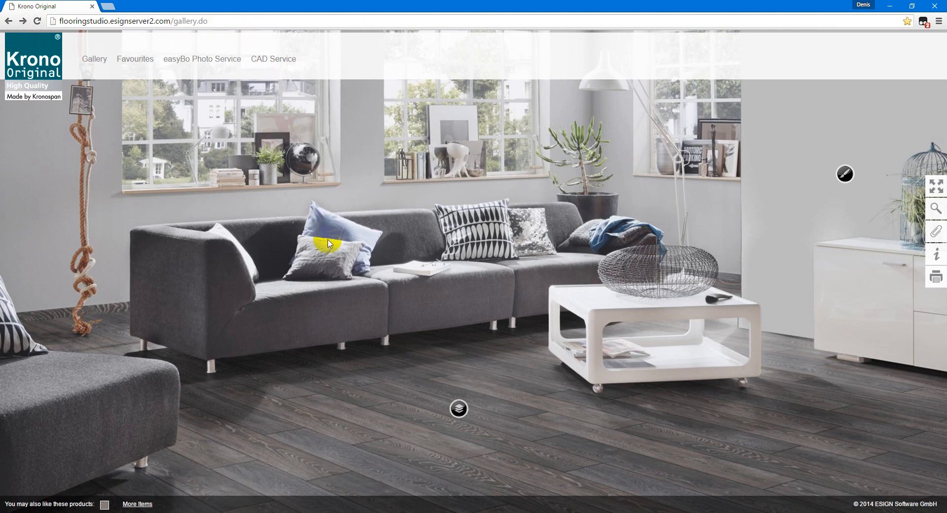
{"action": "left_click", "coordinate": [458, 408]}
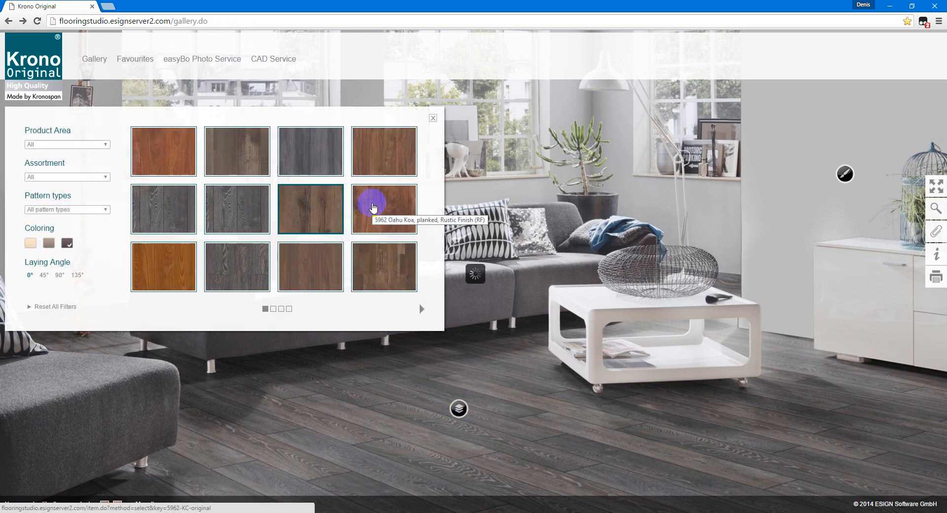
{"action": "left_click", "coordinate": [383, 209]}
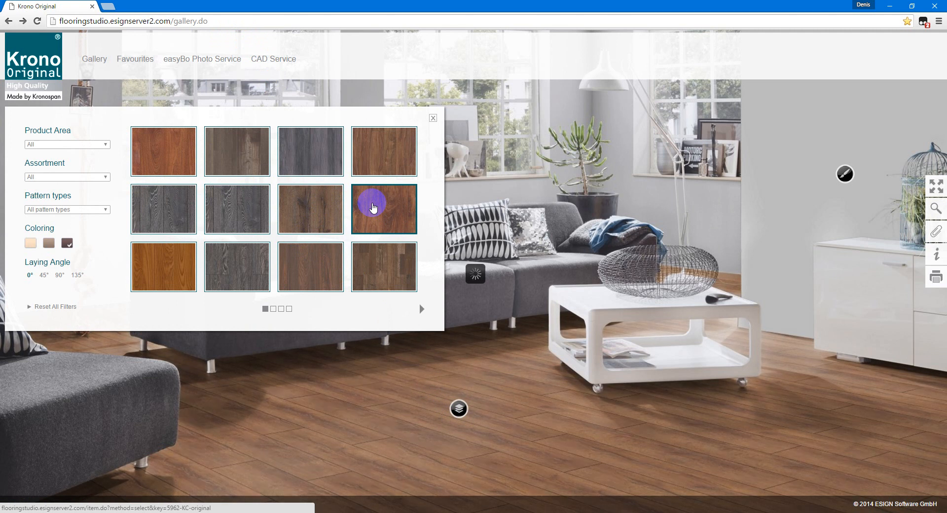
{"action": "left_click", "coordinate": [383, 267]}
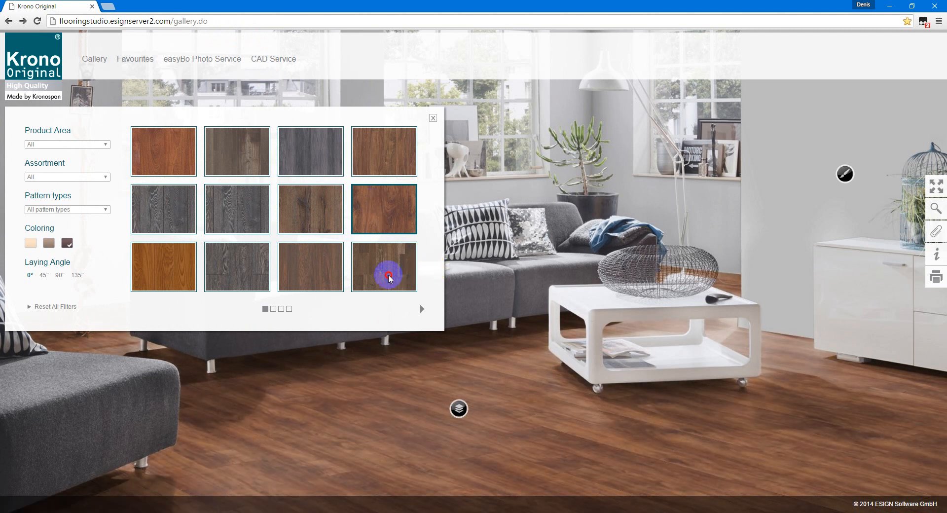
{"action": "left_click", "coordinate": [384, 266]}
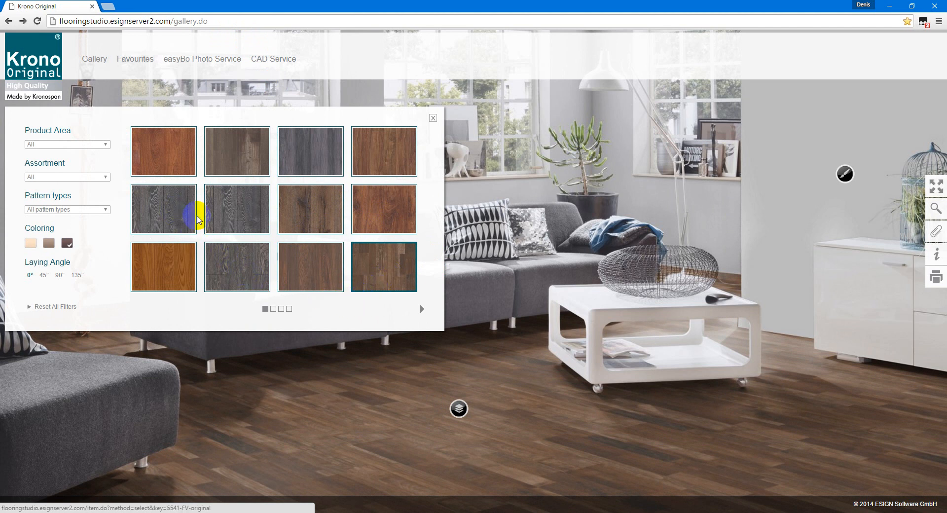
- Download its 3D Studio model from CAD Service with a 2 × 2 m floor area
{"action": "left_click", "coordinate": [273, 59]}
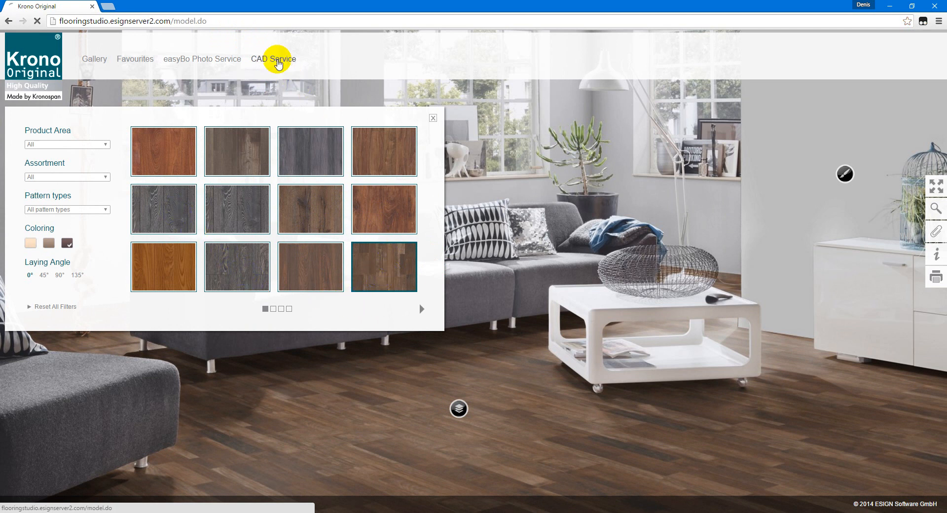
{"action": "left_click", "coordinate": [272, 59]}
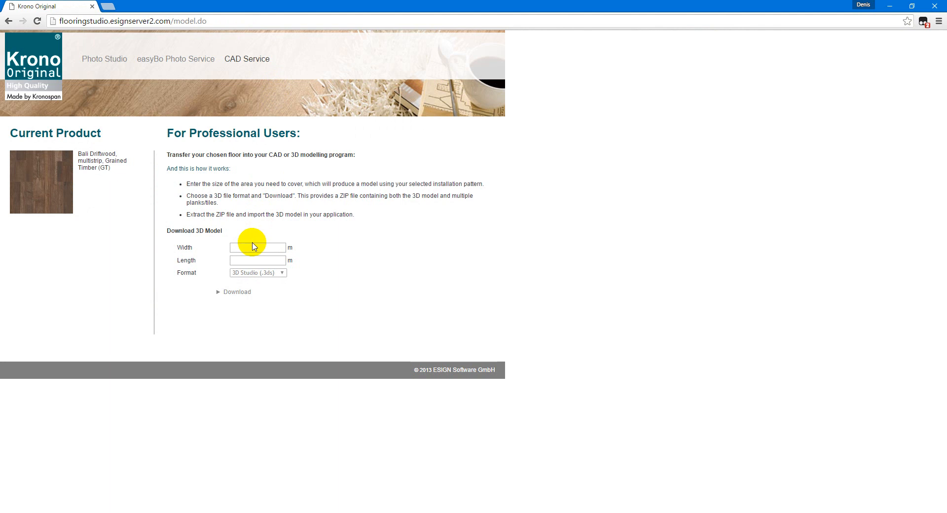
{"action": "left_click", "coordinate": [257, 247]}
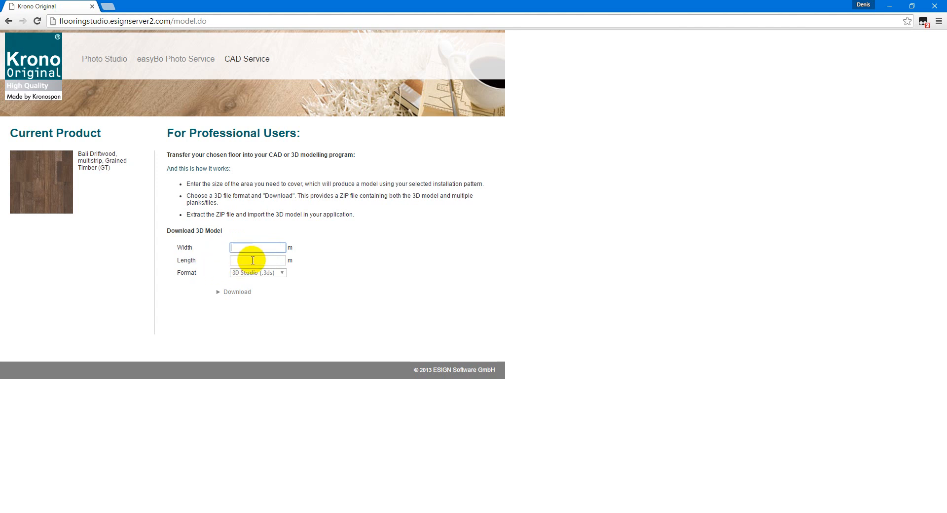
{"action": "type", "text": "2"}
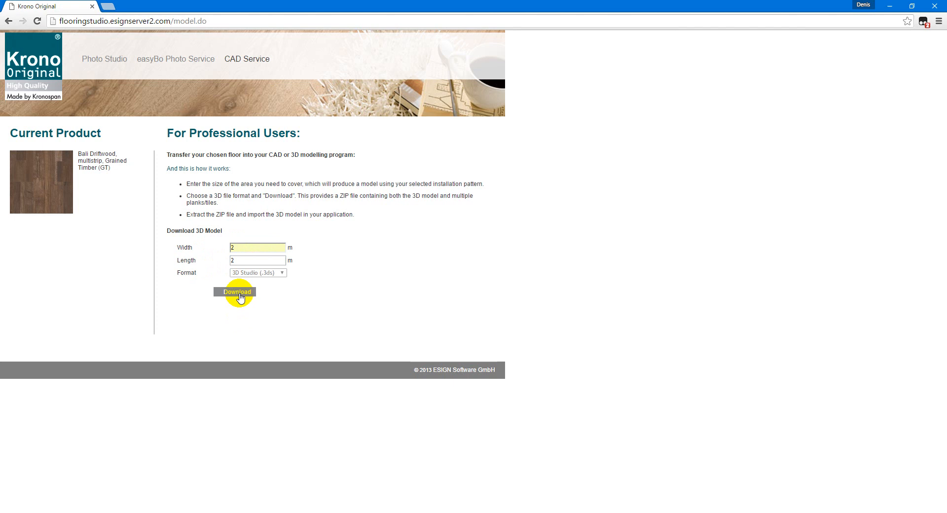
{"action": "left_click", "coordinate": [236, 292]}
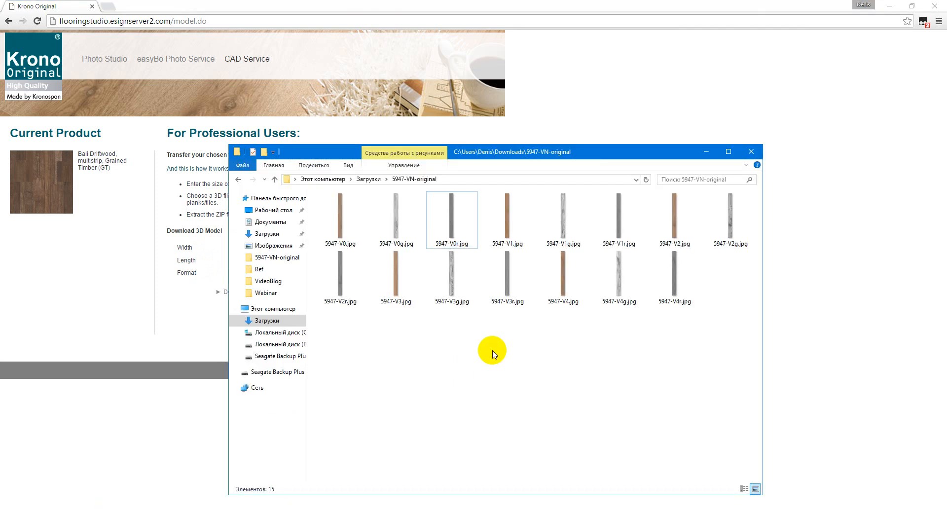
{"action": "mouse_move", "coordinate": [318, 195]}
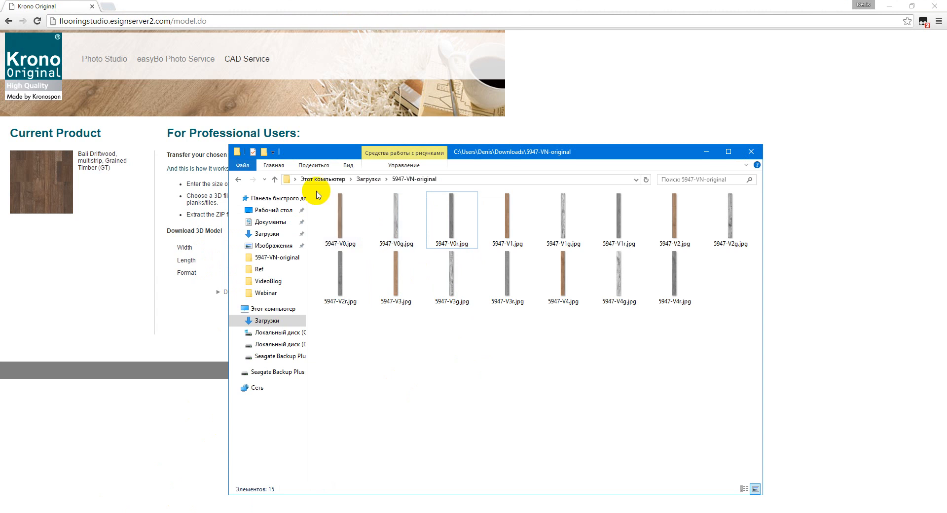
{"action": "double_click", "coordinate": [340, 217]}
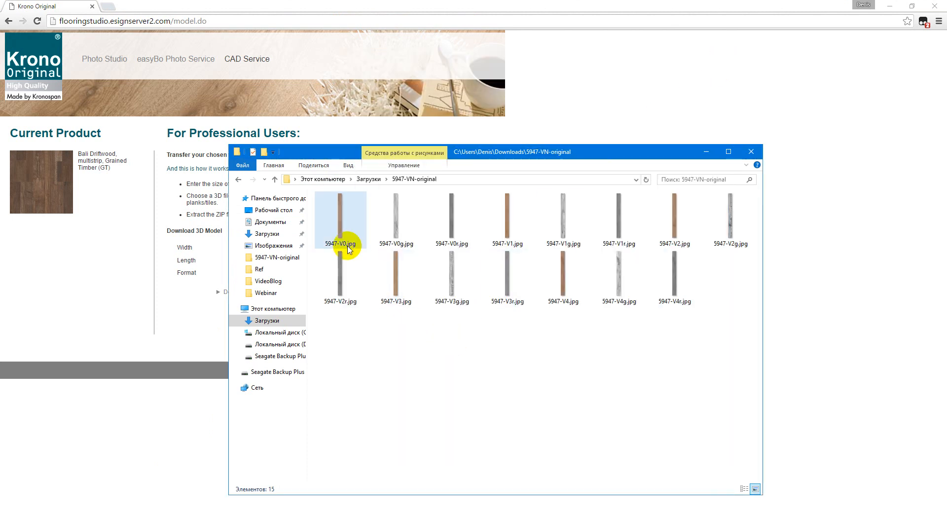
{"action": "left_click", "coordinate": [491, 363]}
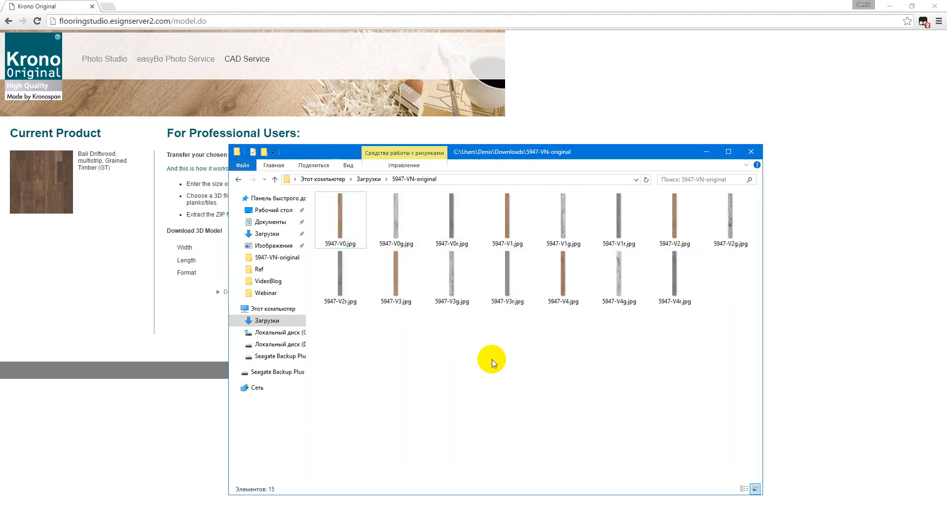
{"action": "double_click", "coordinate": [340, 220]}
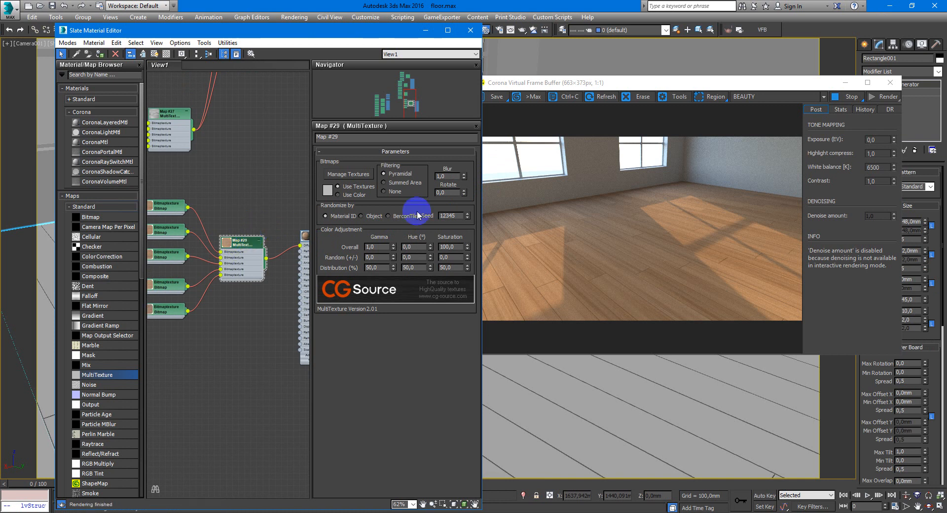
{"action": "mouse_move", "coordinate": [543, 273]}
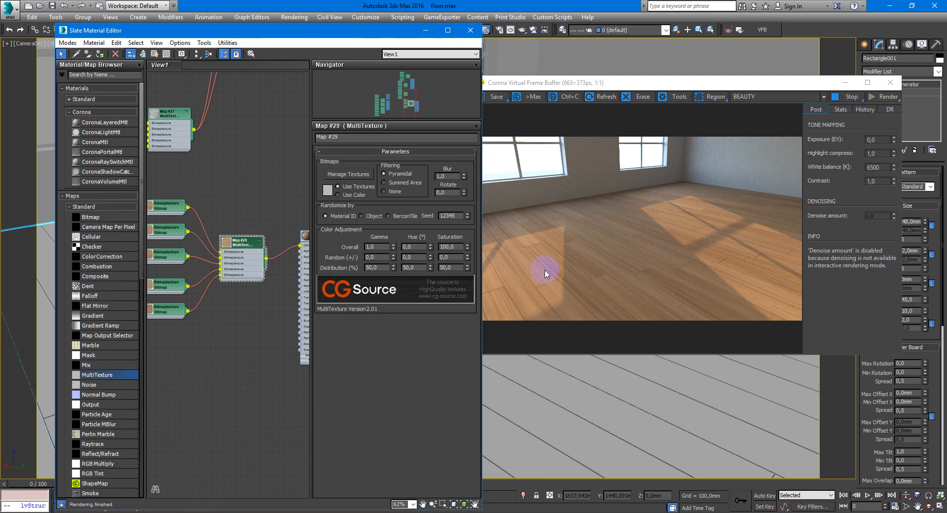
{"action": "mouse_move", "coordinate": [602, 287]}
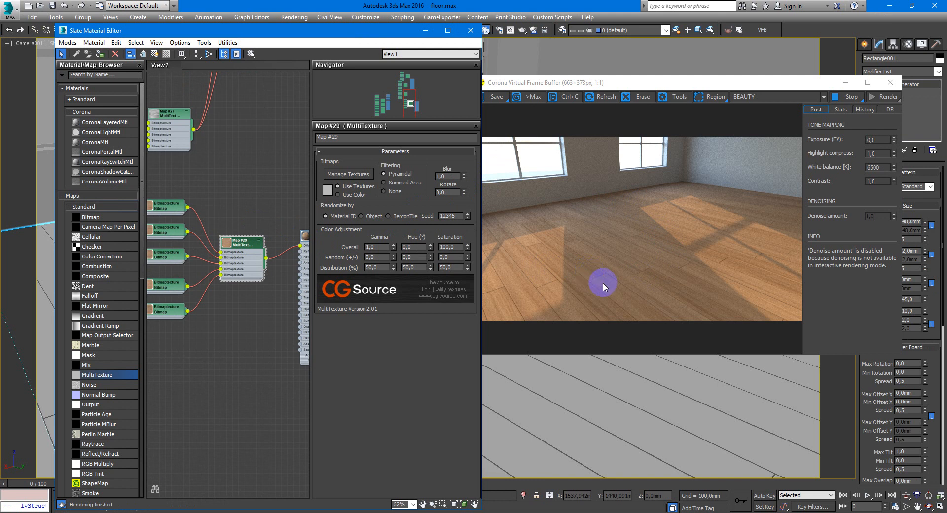
{"action": "mouse_move", "coordinate": [658, 277]}
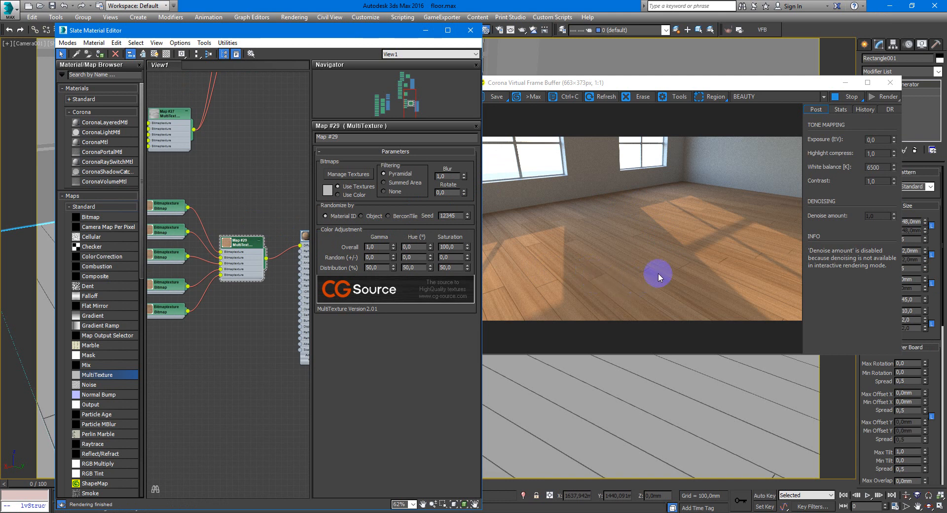
{"action": "mouse_move", "coordinate": [642, 266]}
{"action": "type", "text": "2"}
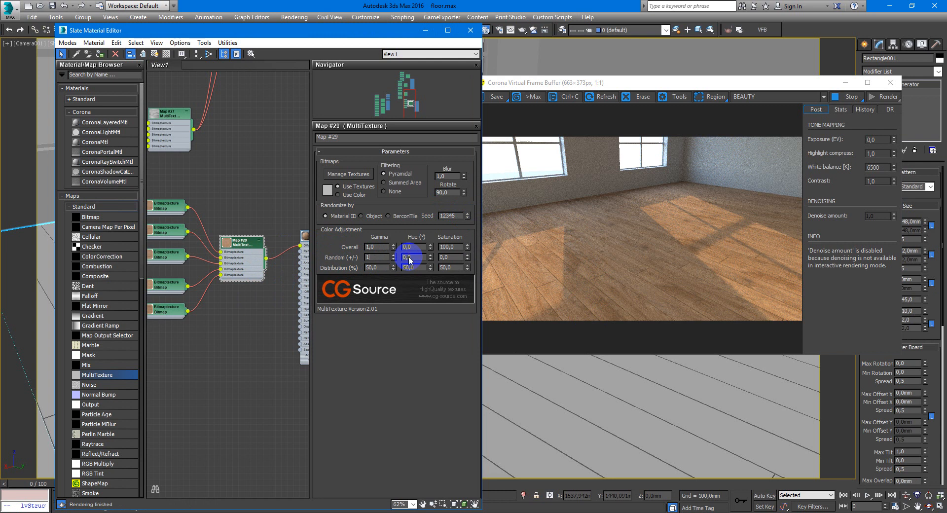
- Edit the Random (+/-) variation spinner for tone differences between planks
{"action": "triple_click", "coordinate": [375, 257]}
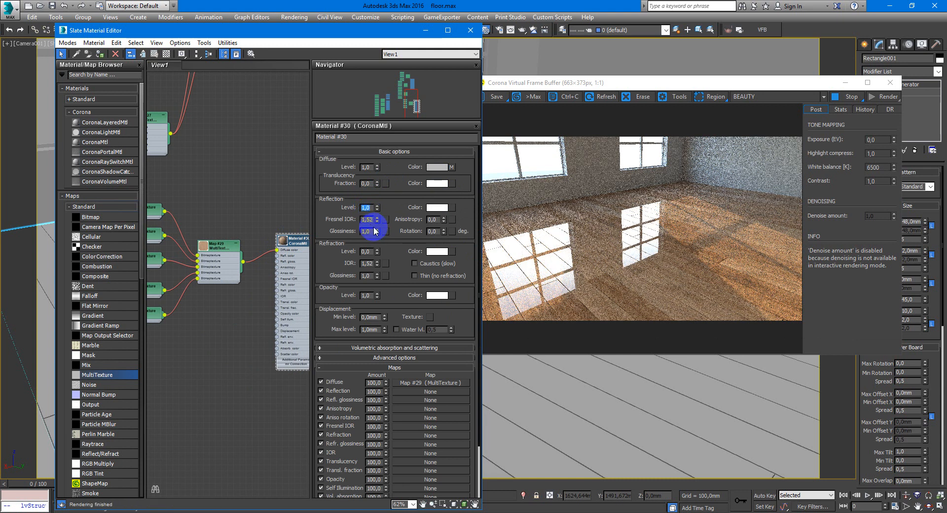
- Edit the Reflection Glossiness value in the CoronaMtl Basic options
{"action": "triple_click", "coordinate": [364, 230]}
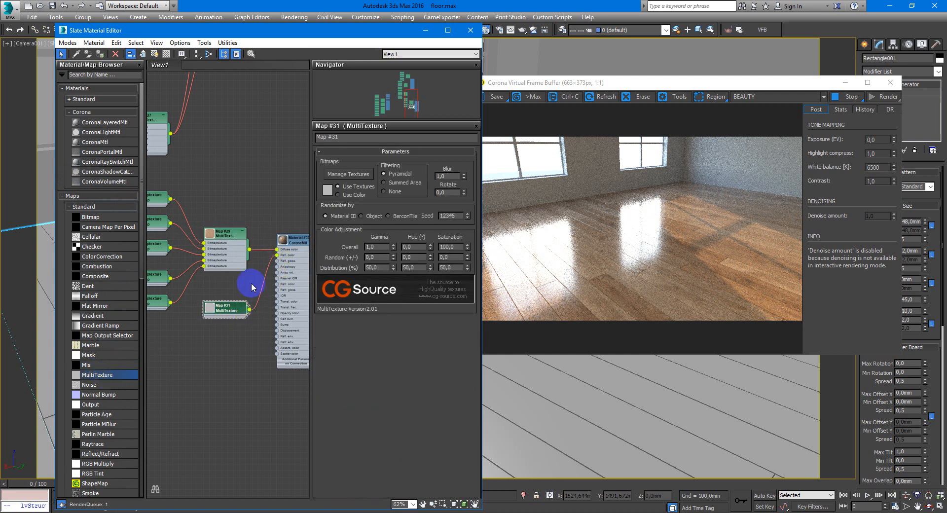
- Load reflection planks 5947-V0r to V4r into the second MultiTexture map
{"action": "left_click", "coordinate": [348, 174]}
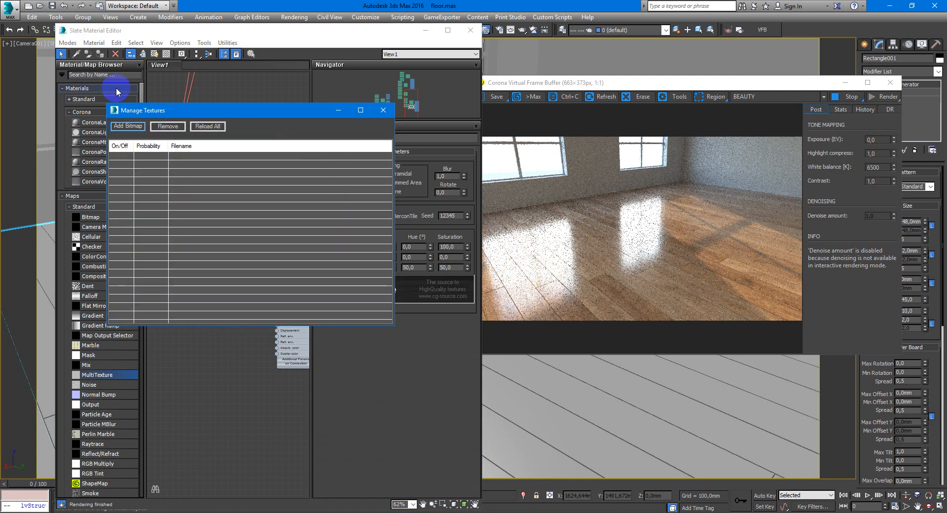
{"action": "left_click", "coordinate": [127, 126]}
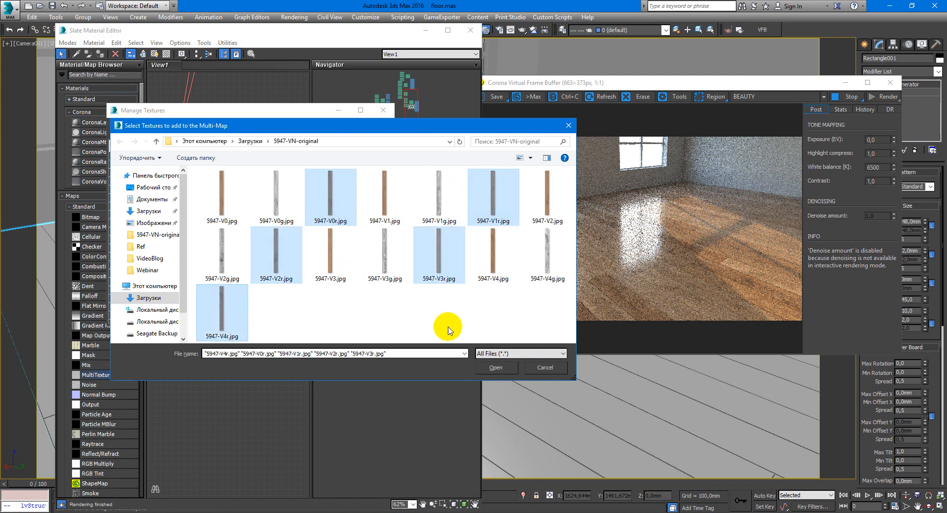
{"action": "mouse_move", "coordinate": [493, 344]}
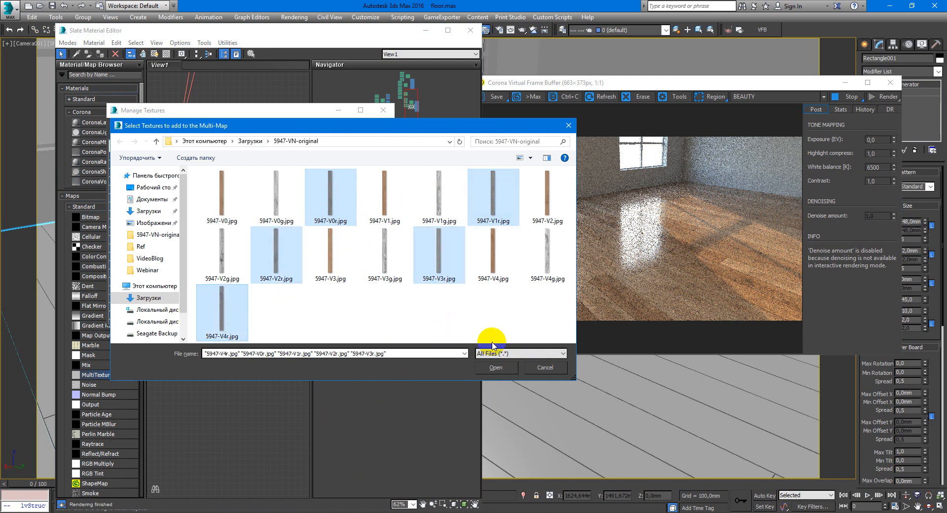
{"action": "mouse_move", "coordinate": [489, 368]}
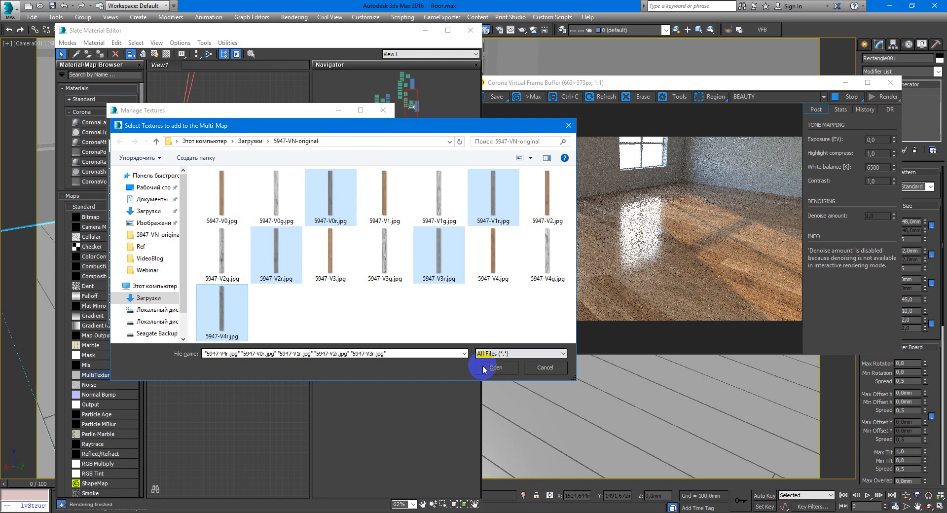
{"action": "left_click", "coordinate": [494, 367]}
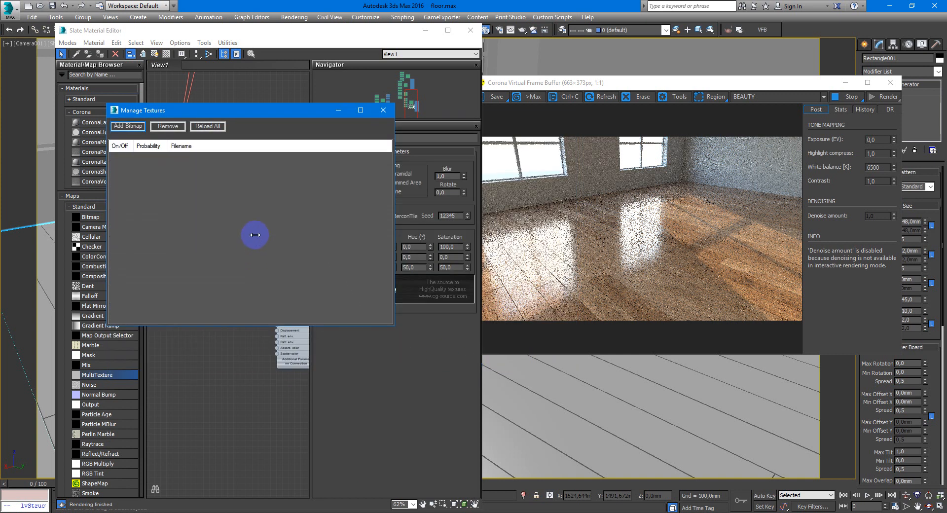
{"action": "left_click", "coordinate": [127, 126]}
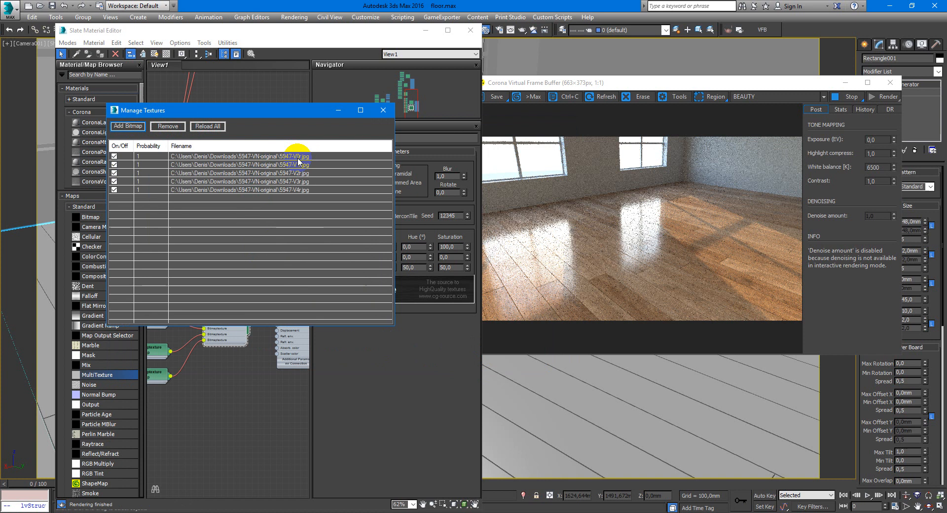
{"action": "left_click", "coordinate": [383, 110]}
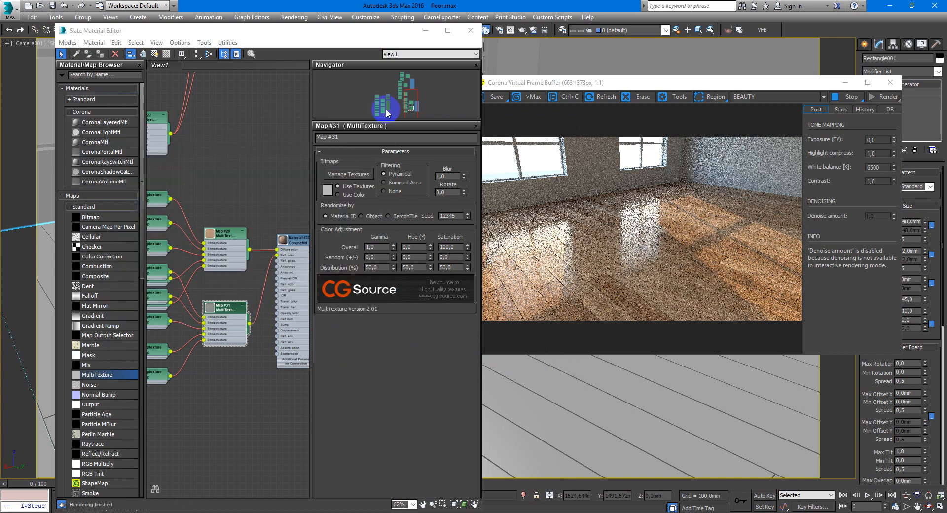
- Compare the texture lists of Map #29 and Map #31, then move Map #31 lower in the graph
{"action": "left_click", "coordinate": [347, 174]}
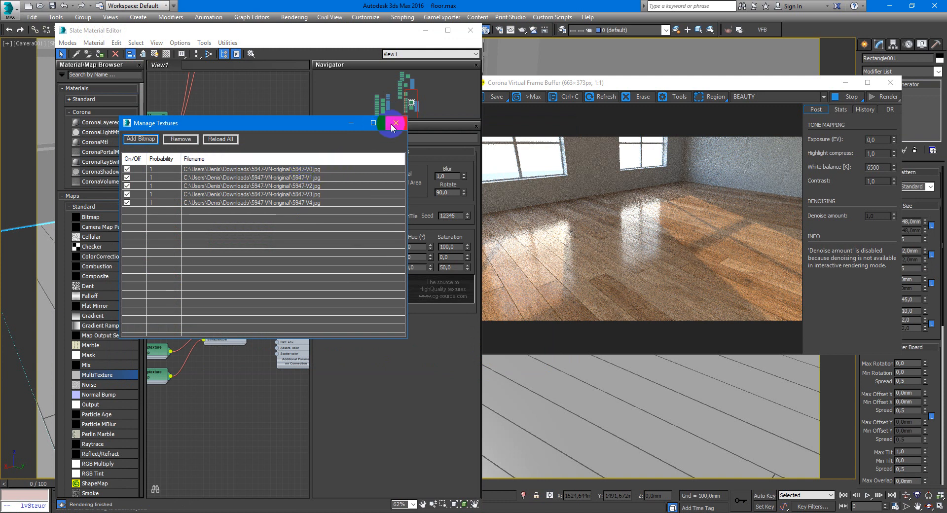
{"action": "mouse_move", "coordinate": [340, 175]}
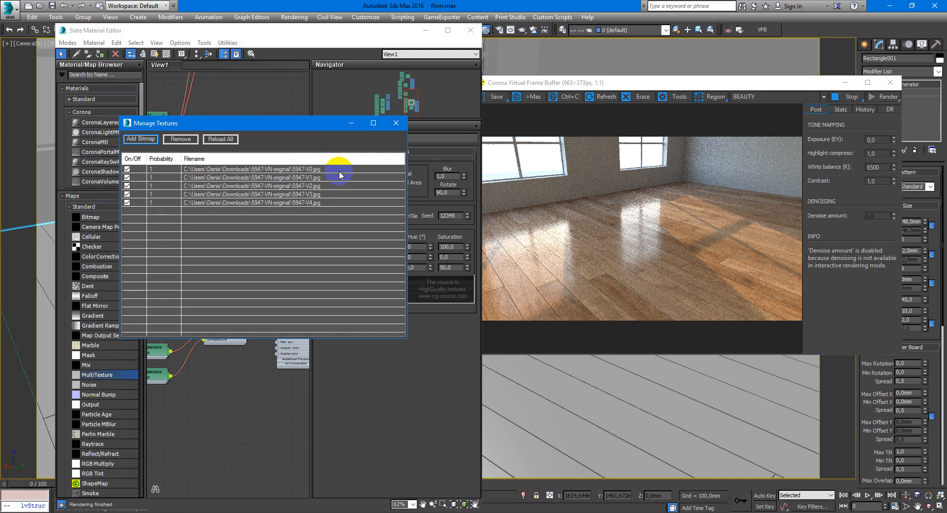
{"action": "mouse_move", "coordinate": [391, 152]}
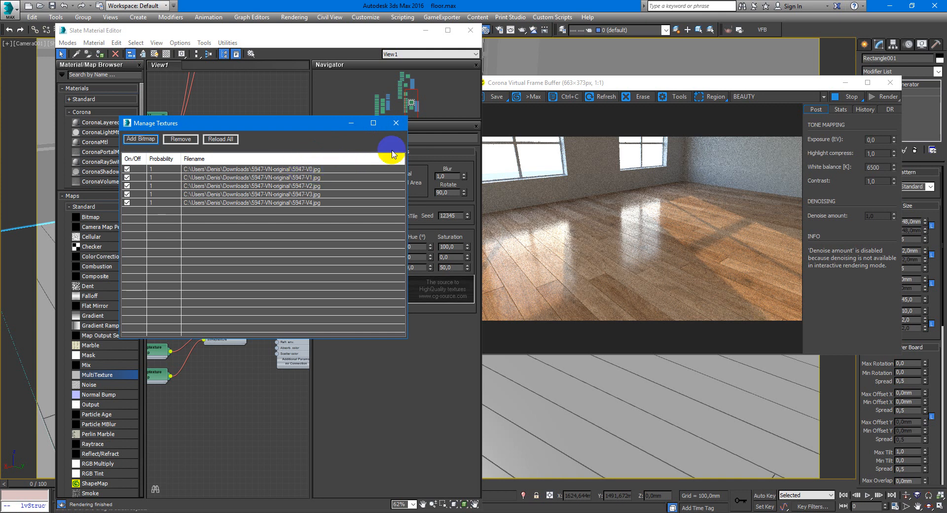
{"action": "left_click", "coordinate": [395, 123]}
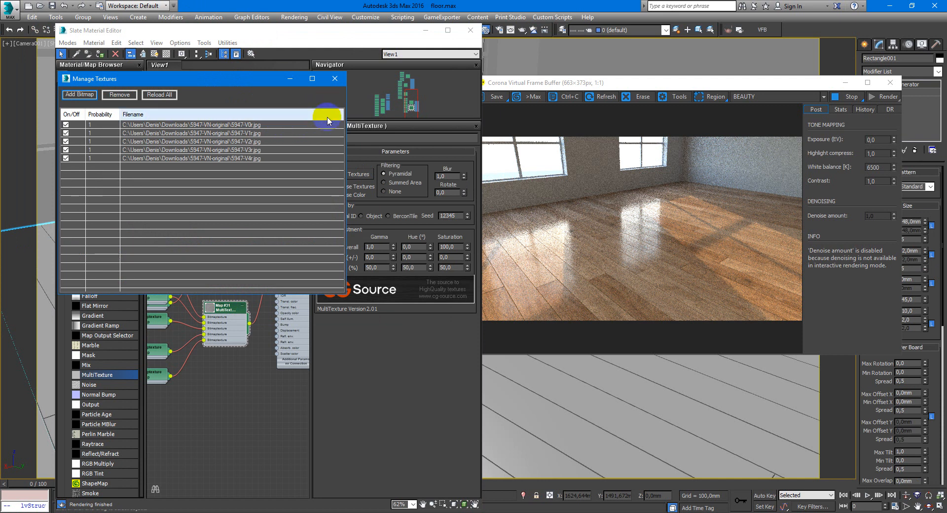
{"action": "left_click", "coordinate": [334, 79]}
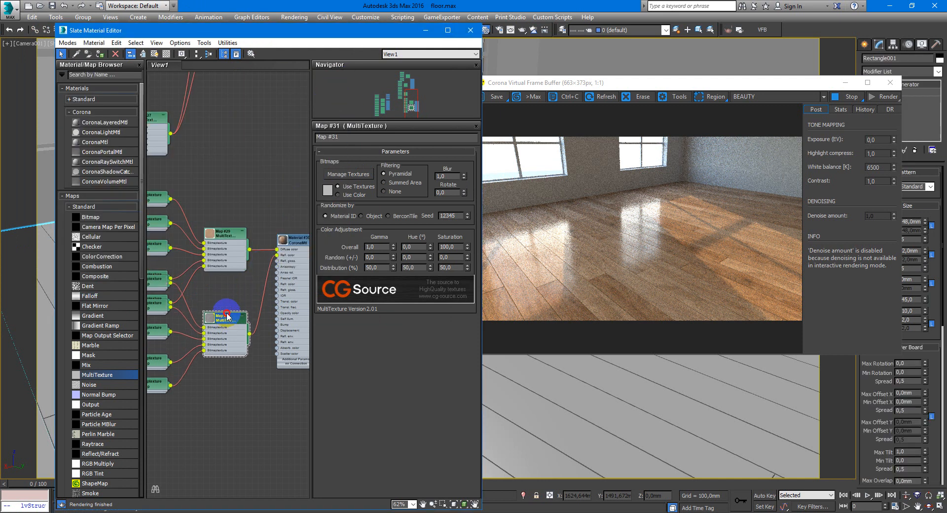
{"action": "left_click_drag", "start_coordinate": [225, 317], "coordinate": [228, 357]}
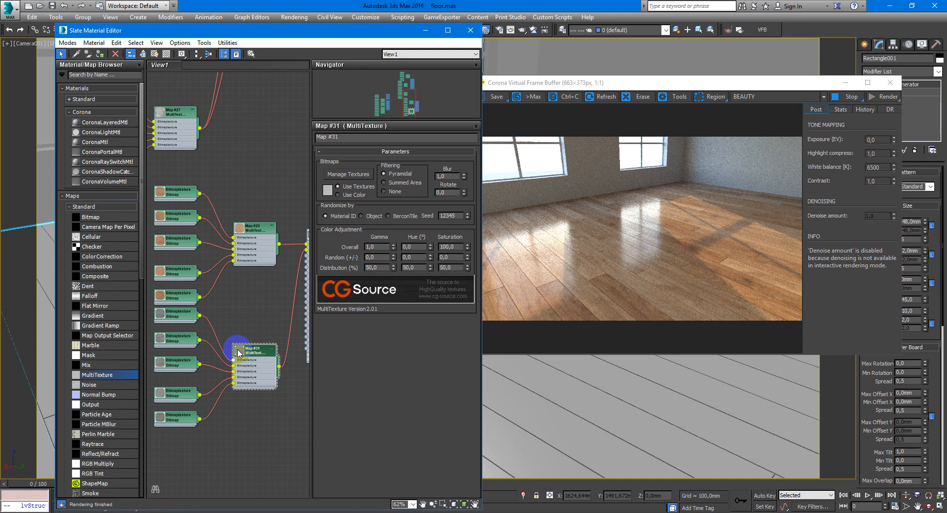
{"action": "mouse_move", "coordinate": [216, 290]}
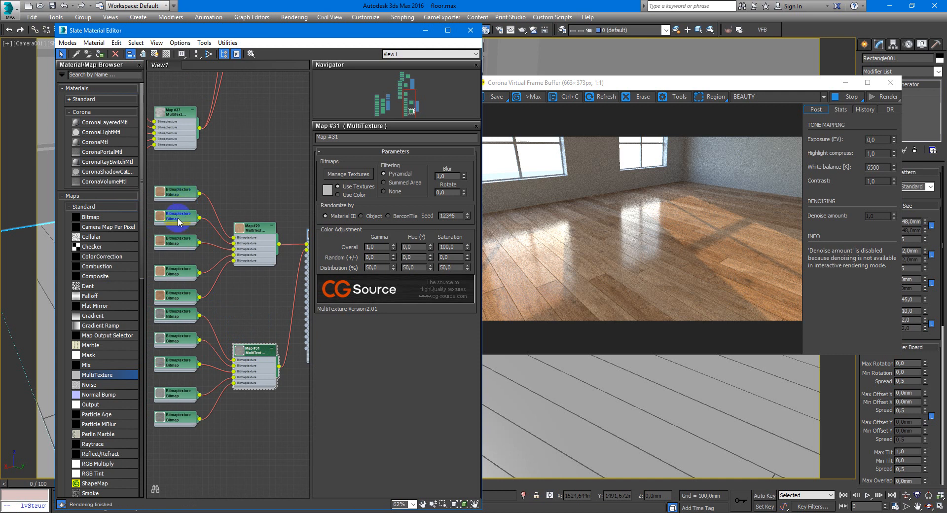
{"action": "left_click", "coordinate": [175, 192]}
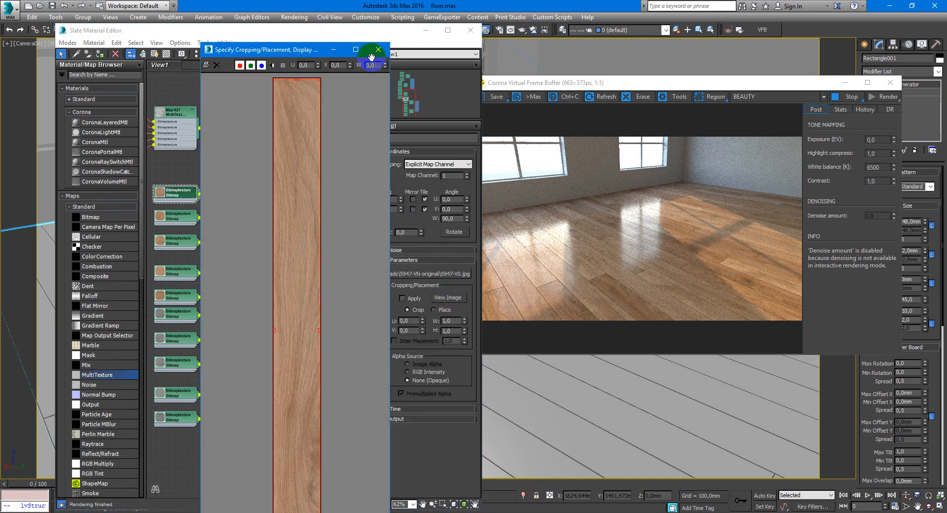
{"action": "left_click", "coordinate": [377, 50]}
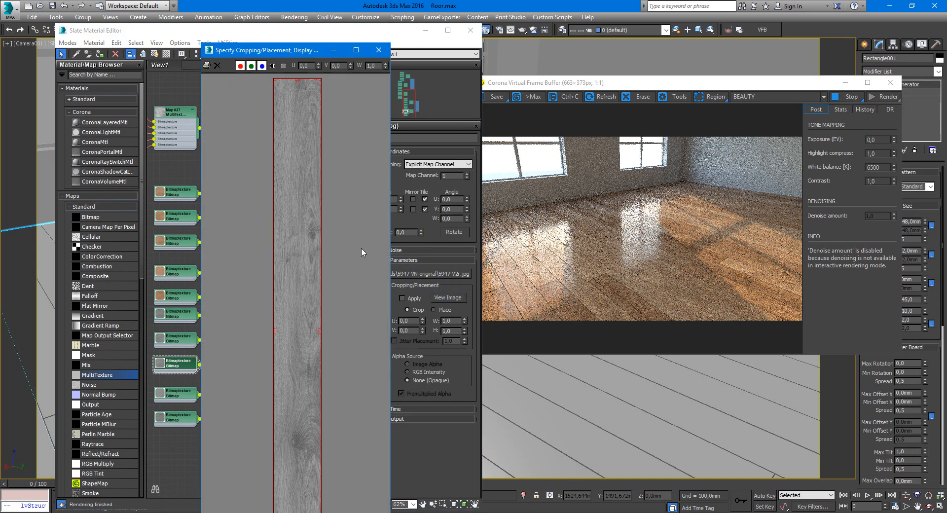
{"action": "left_click", "coordinate": [378, 50]}
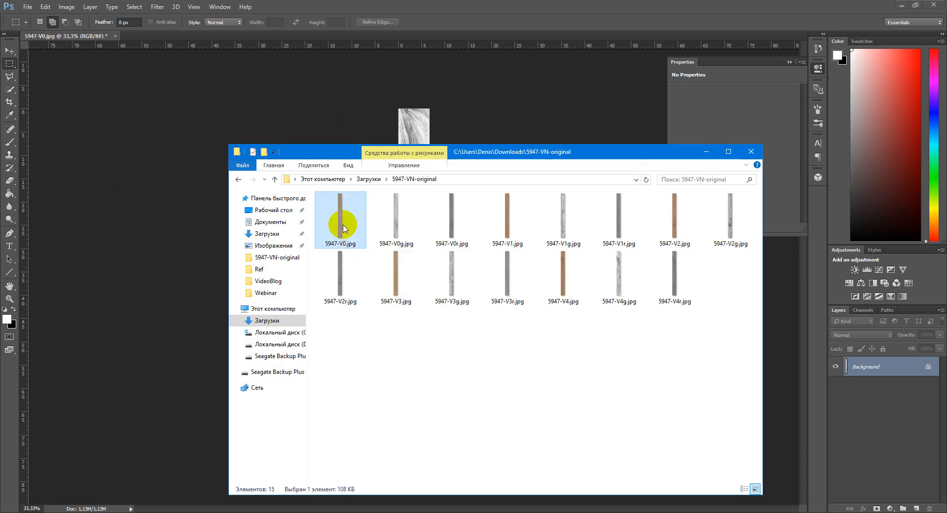
- Preview 5947-V0.jpg in Photo Viewer and close it
{"action": "double_click", "coordinate": [340, 214]}
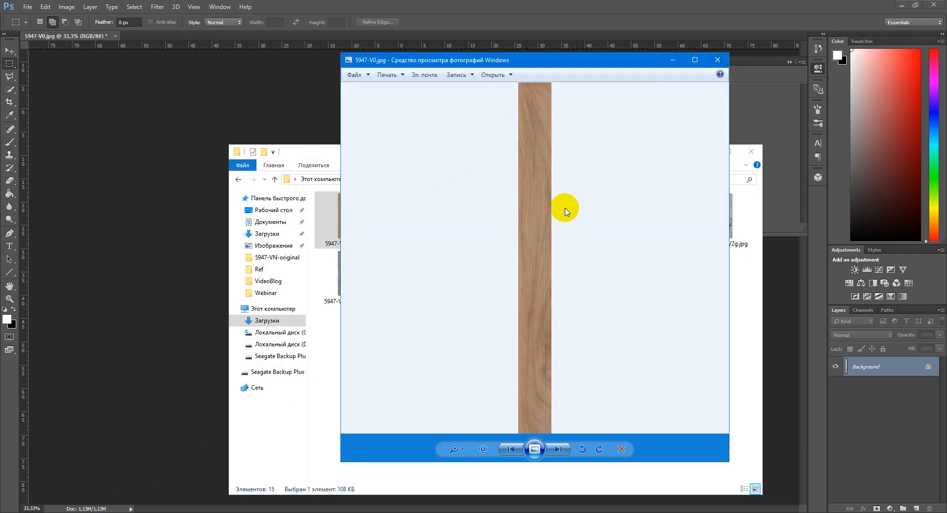
{"action": "left_click", "coordinate": [716, 59]}
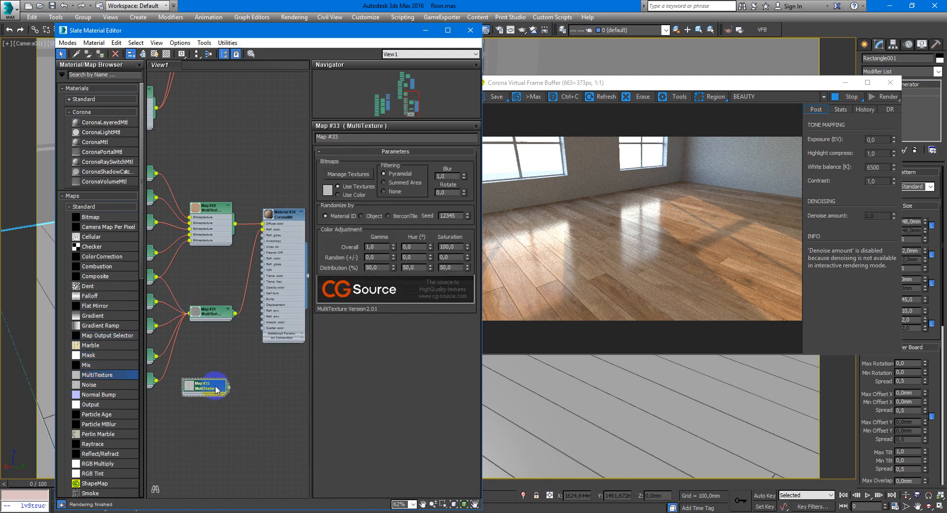
- Load glossiness planks 5947-V0g to V4g into Map #33 via Manage Textures
{"action": "left_click", "coordinate": [348, 174]}
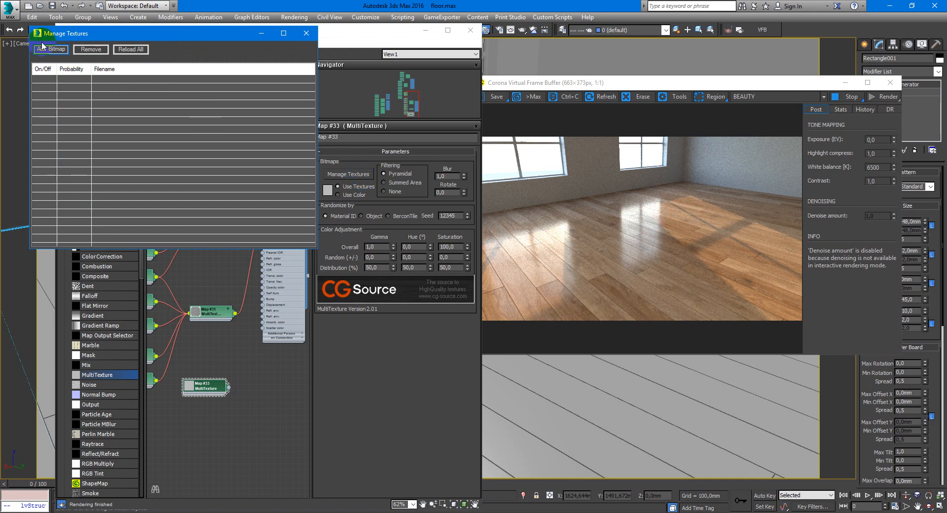
{"action": "left_click", "coordinate": [50, 50]}
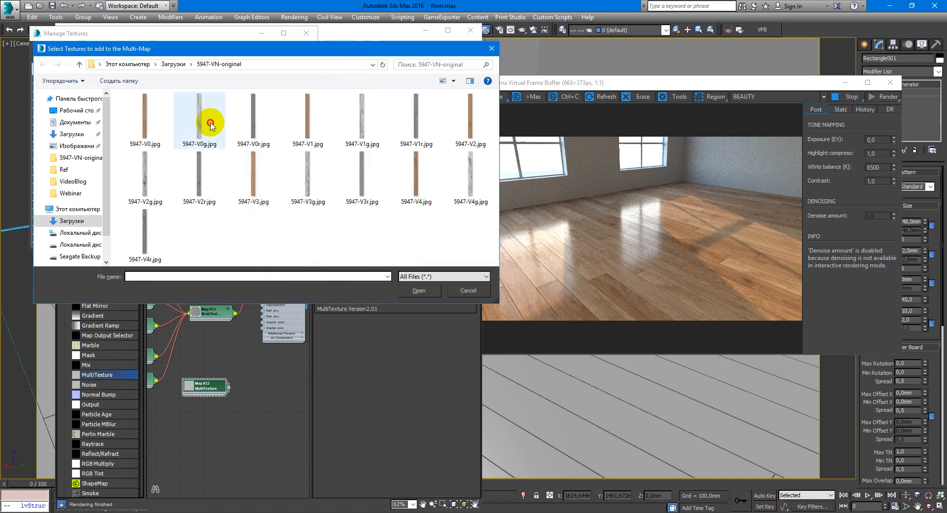
{"action": "left_click", "coordinate": [199, 118]}
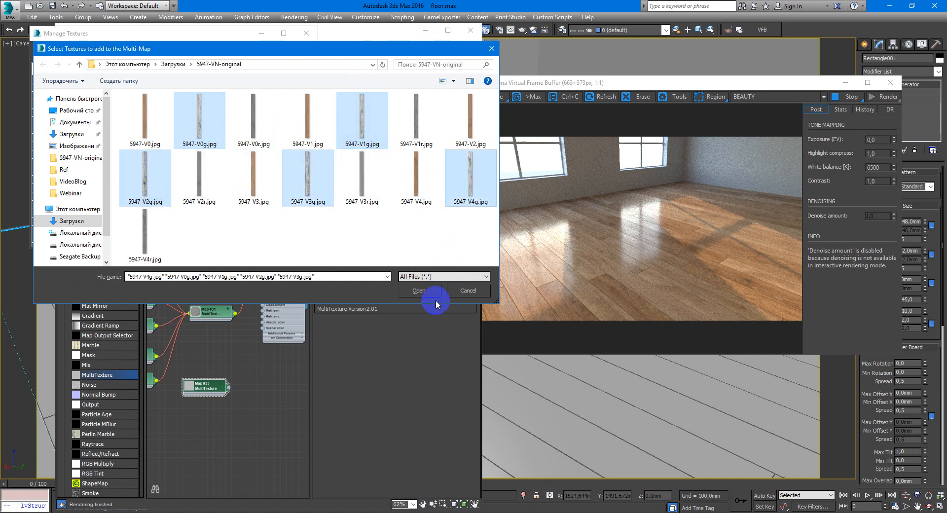
{"action": "left_click", "coordinate": [417, 290]}
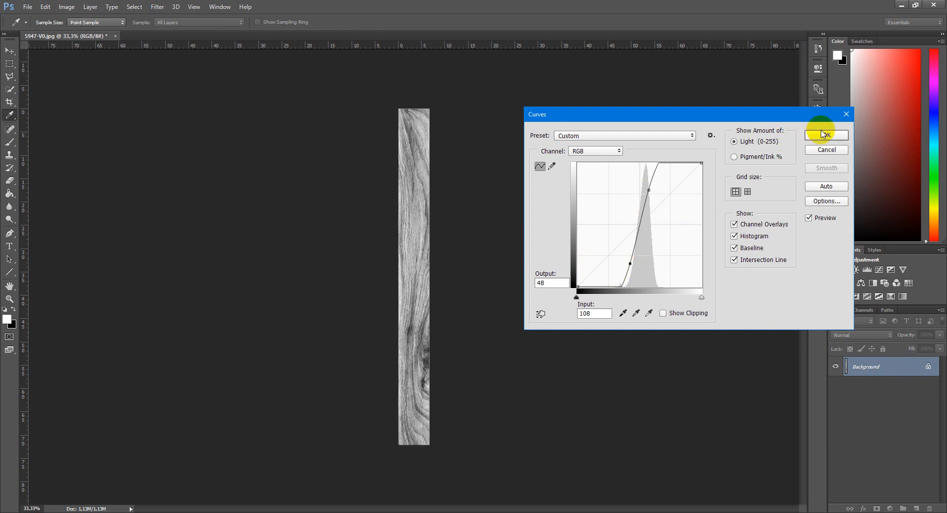
- Apply a steep S-shaped Curves adjustment to raise the plank texture's contrast
{"action": "left_click", "coordinate": [826, 135]}
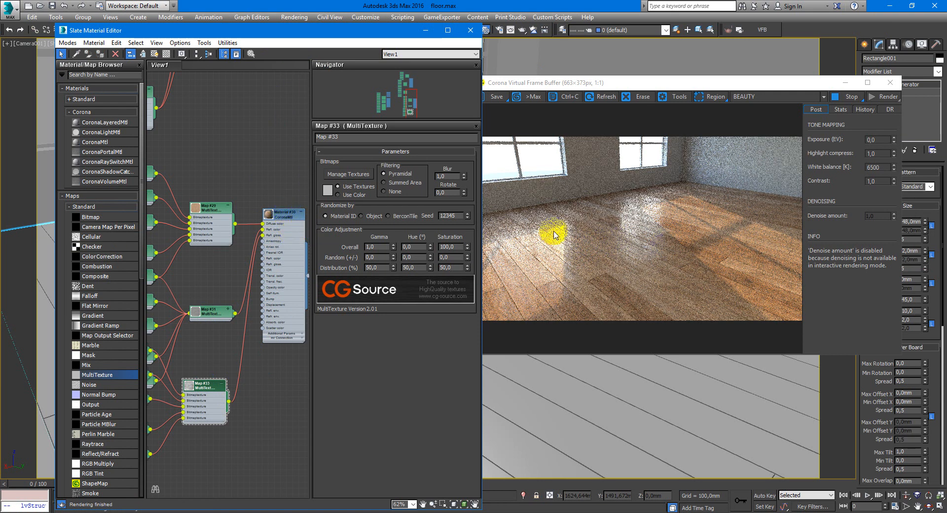
{"action": "mouse_move", "coordinate": [630, 234]}
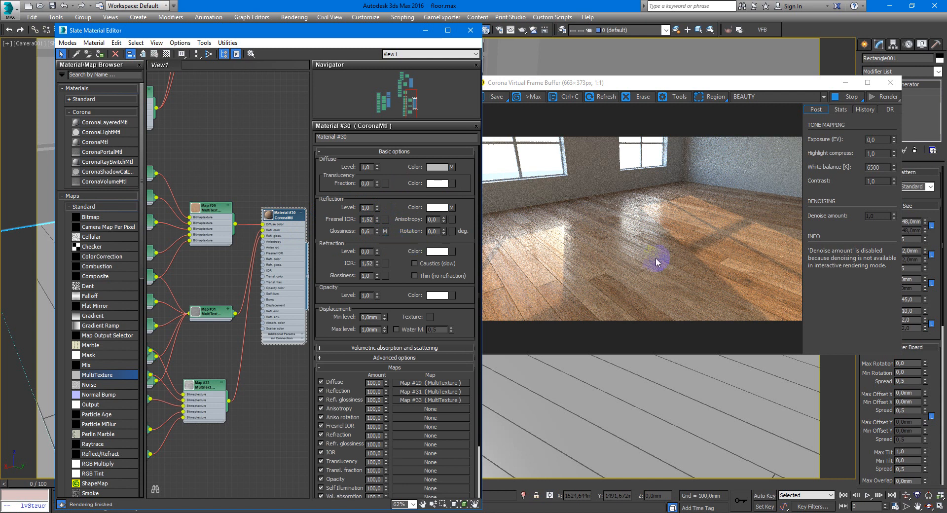
{"action": "mouse_move", "coordinate": [646, 276]}
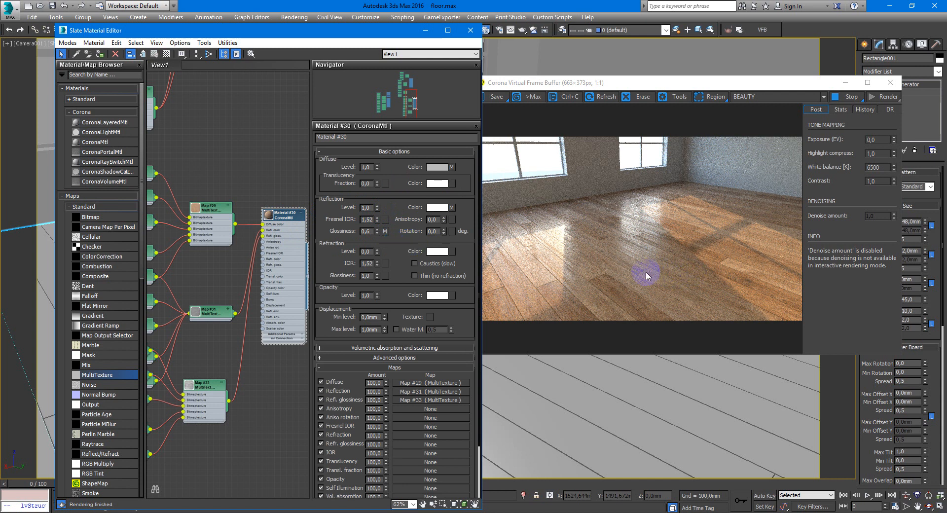
{"action": "mouse_move", "coordinate": [626, 259]}
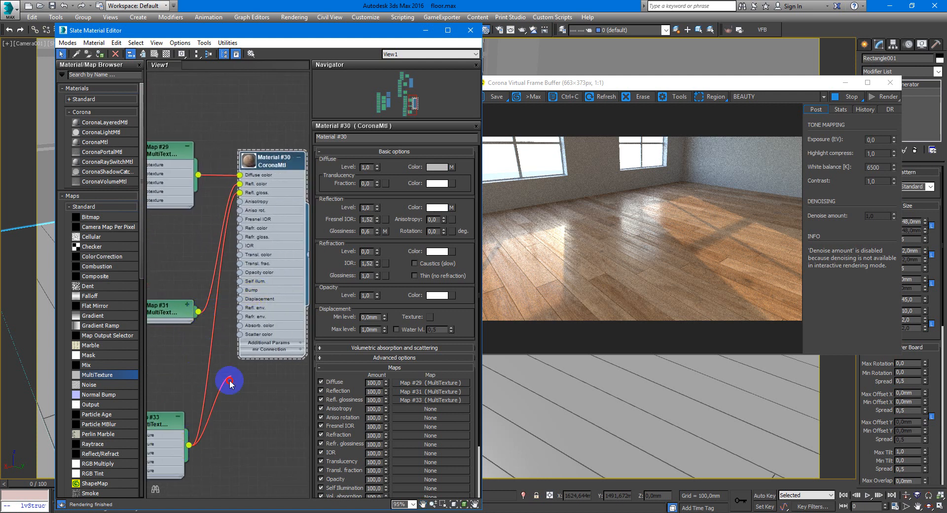
{"action": "mouse_move", "coordinate": [283, 217]}
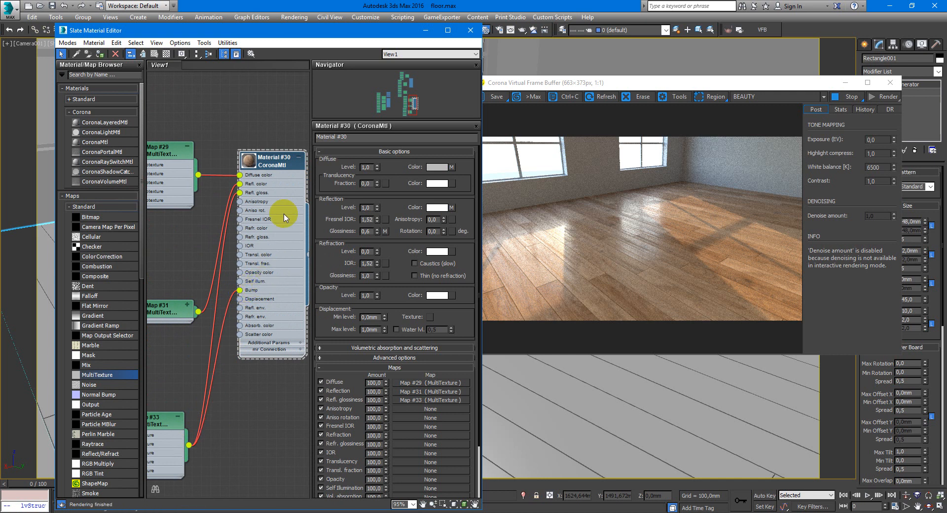